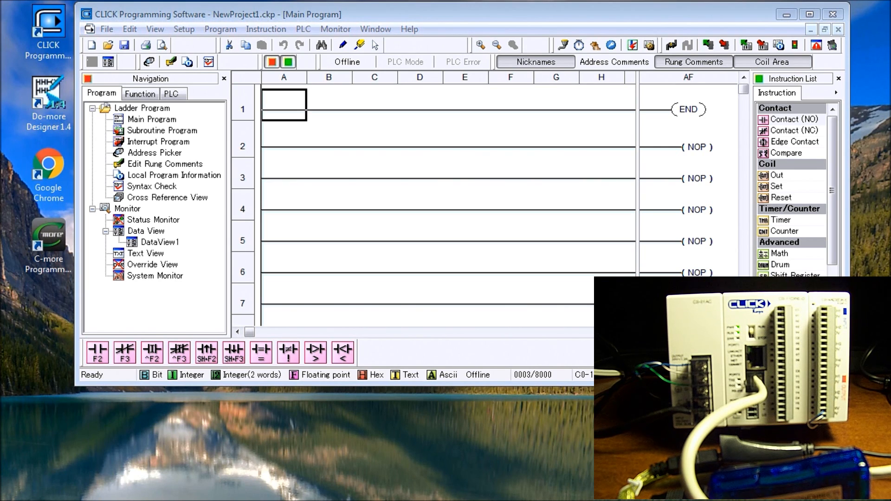
{"action": "mouse_move", "coordinate": [442, 23]}
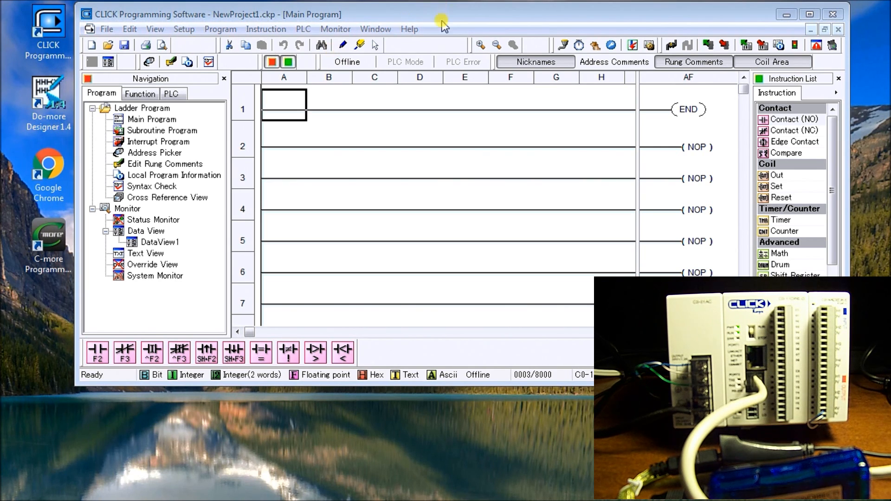
{"action": "mouse_move", "coordinate": [514, 120]}
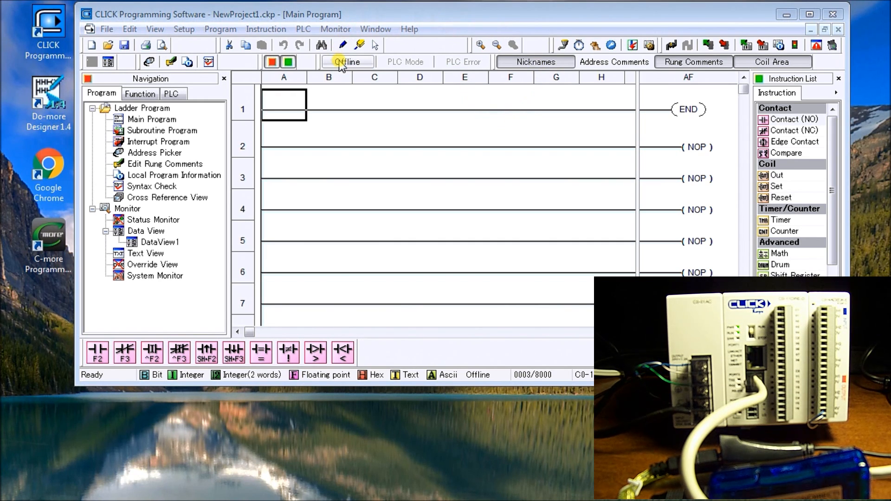
{"action": "mouse_move", "coordinate": [344, 71]}
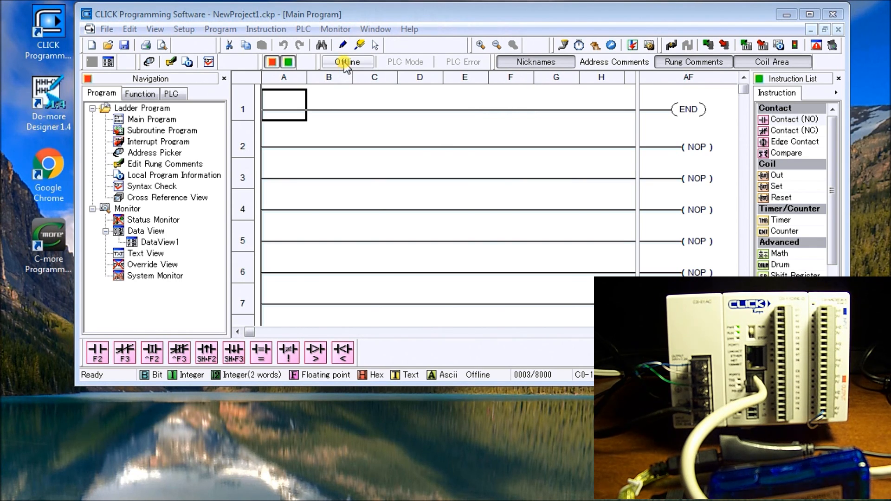
{"action": "mouse_move", "coordinate": [350, 69]}
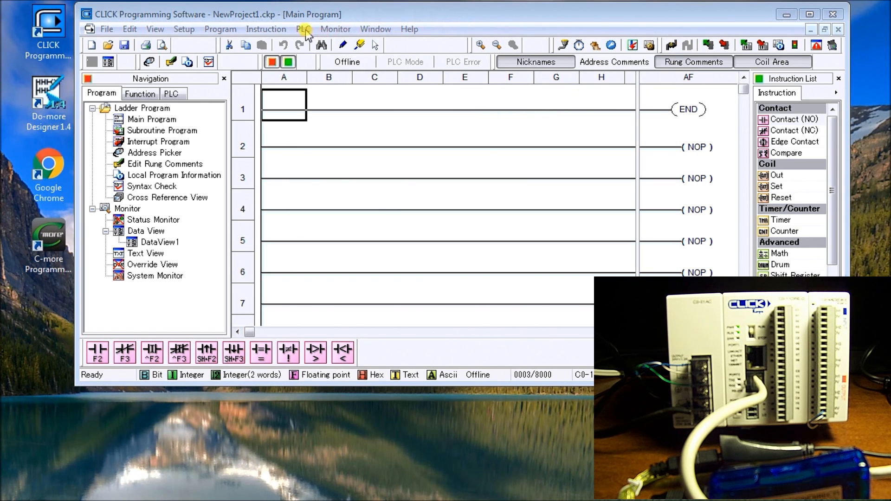
Open the Connect to CLICK PLC dialog from the PLC menu, showing USB on COM6.
{"action": "left_click", "coordinate": [303, 29]}
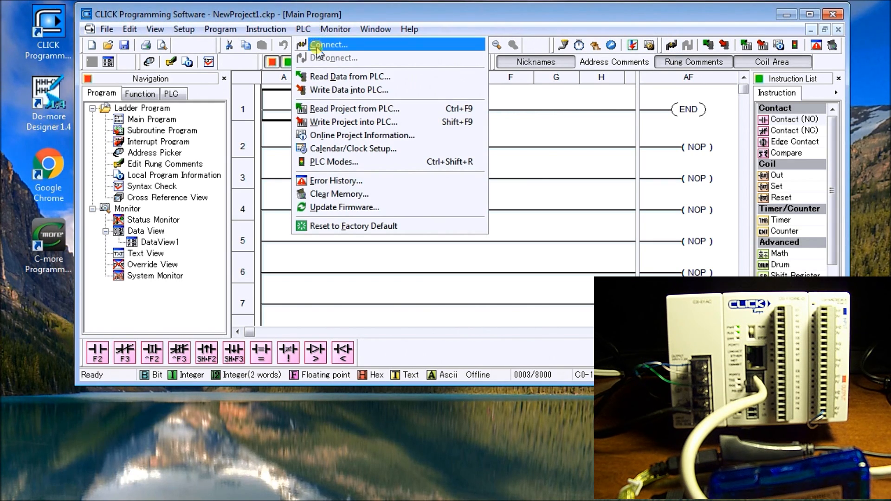
{"action": "left_click", "coordinate": [329, 45]}
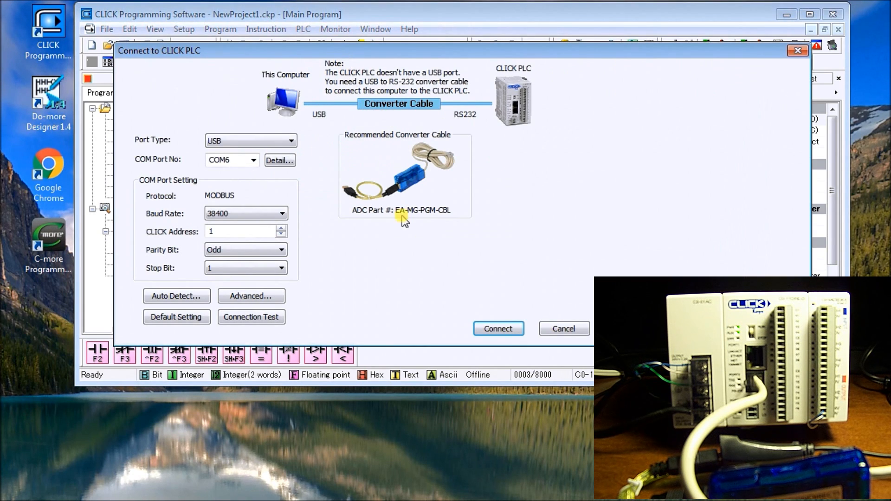
{"action": "mouse_move", "coordinate": [329, 236]}
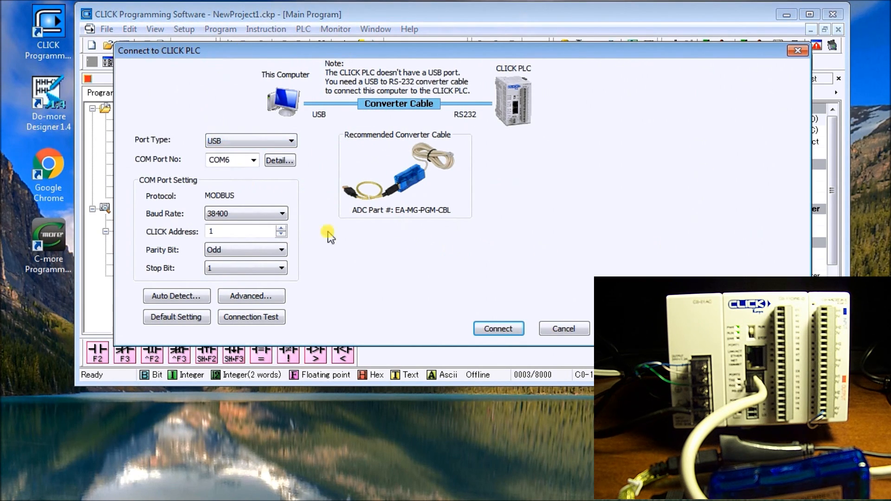
{"action": "mouse_move", "coordinate": [459, 245]}
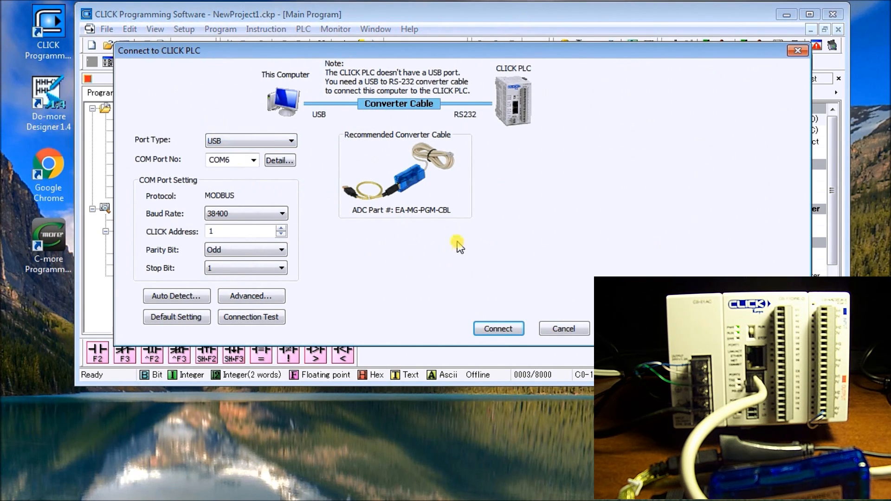
{"action": "mouse_move", "coordinate": [447, 157]}
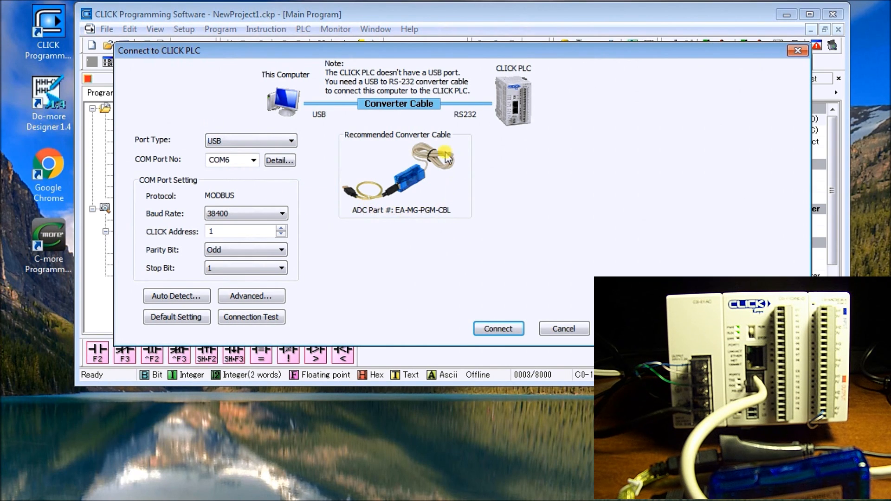
{"action": "mouse_move", "coordinate": [449, 192]}
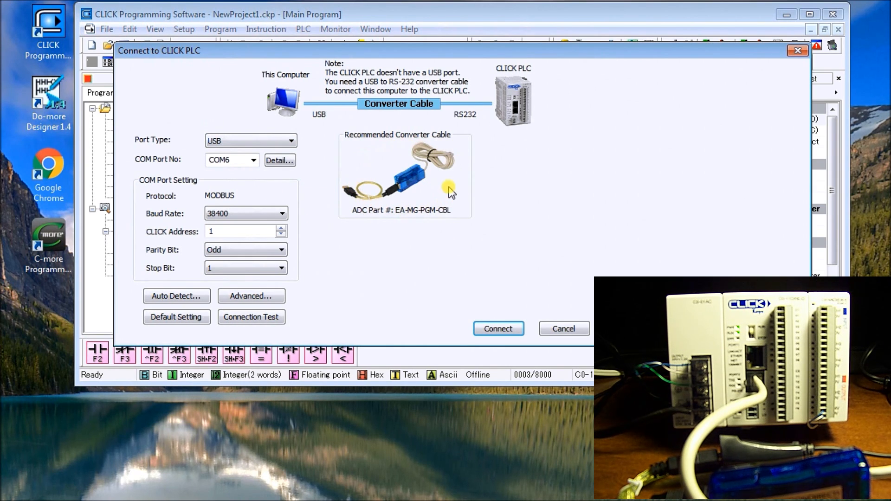
{"action": "left_click", "coordinate": [250, 140]}
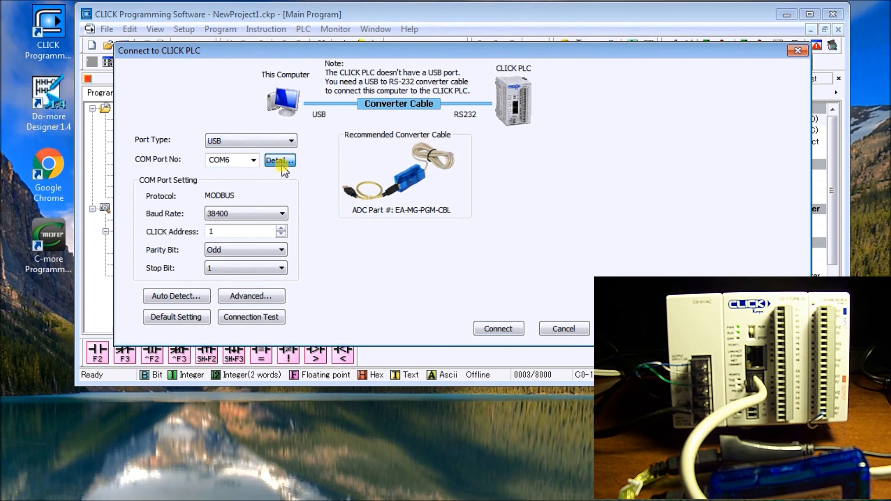
{"action": "left_click", "coordinate": [279, 160]}
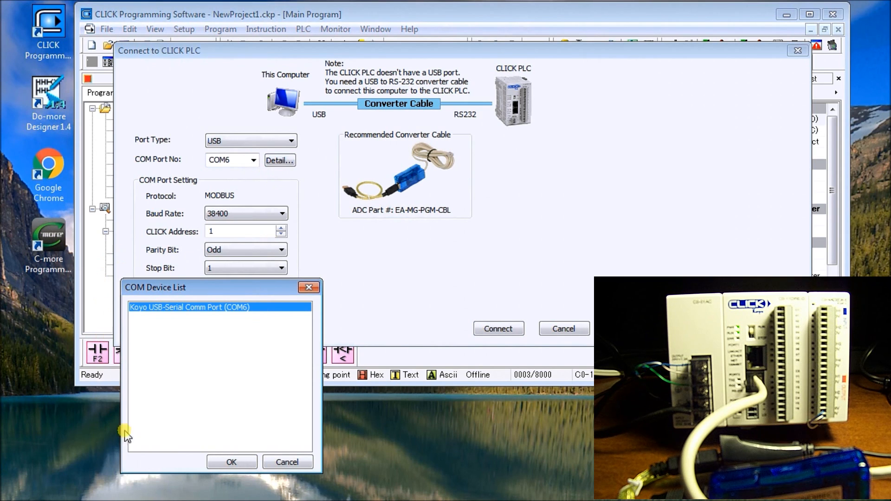
{"action": "mouse_move", "coordinate": [221, 375]}
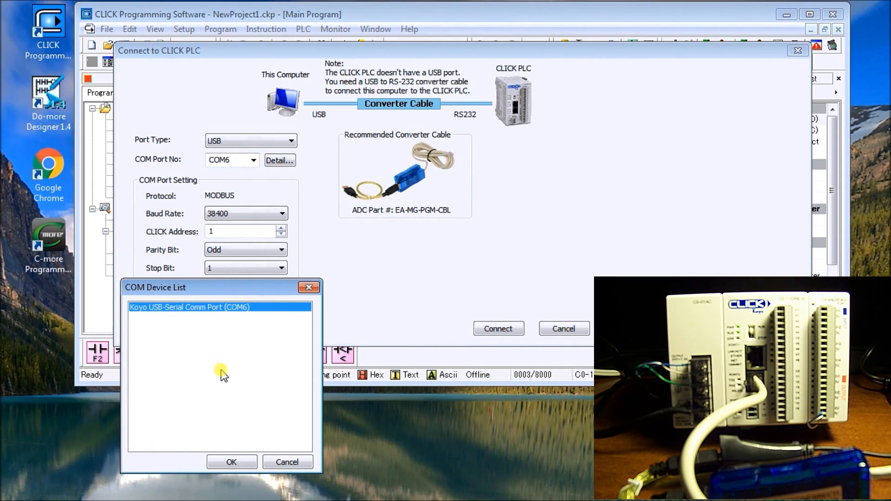
{"action": "left_click", "coordinate": [231, 461]}
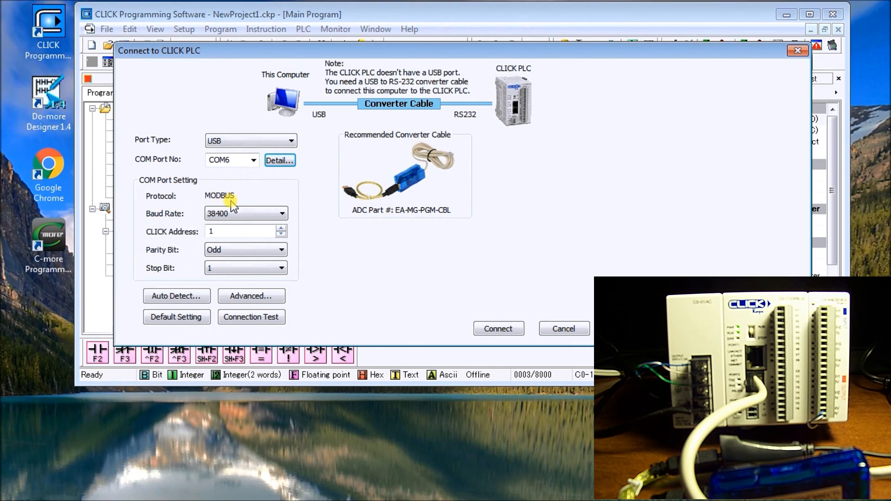
{"action": "left_click", "coordinate": [239, 213]}
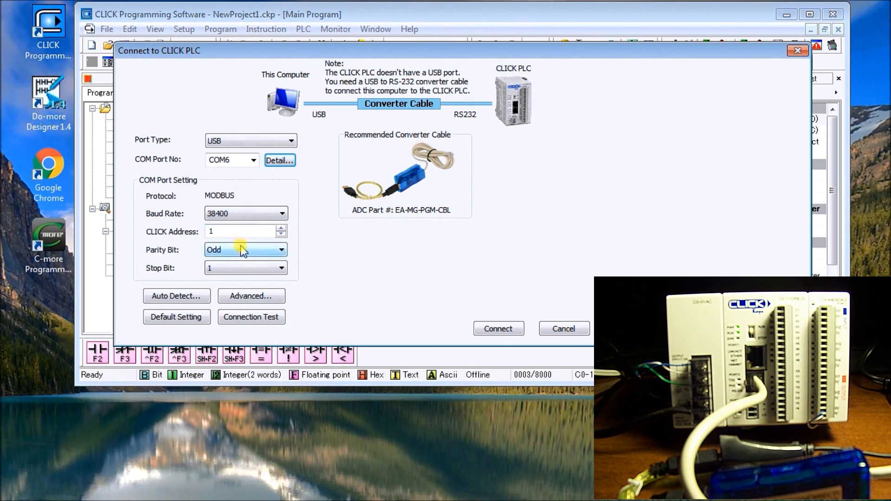
{"action": "mouse_move", "coordinate": [239, 263]}
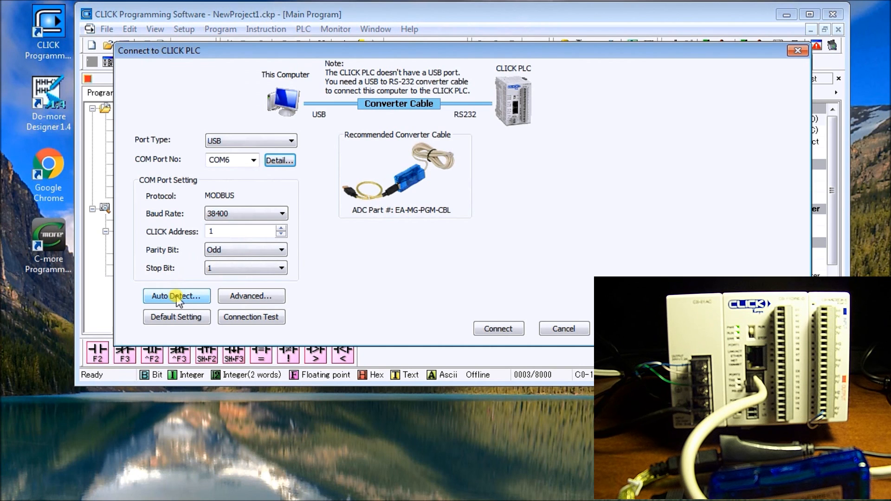
{"action": "left_click", "coordinate": [177, 295]}
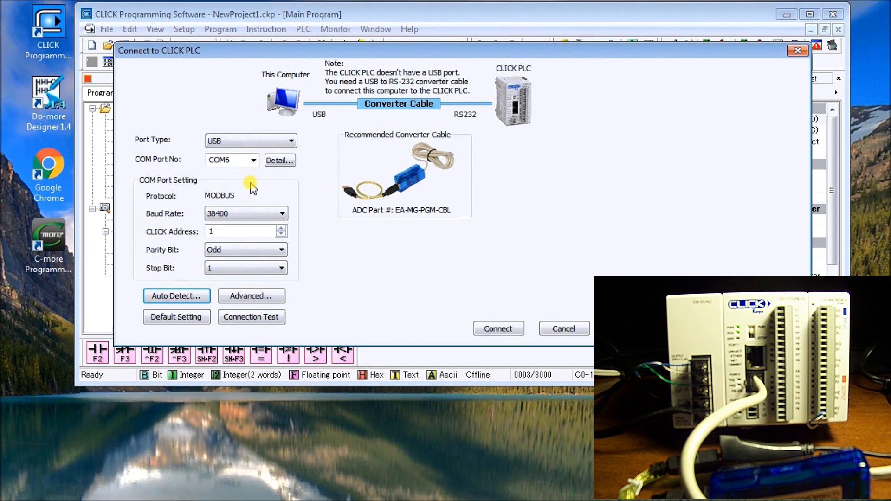
{"action": "mouse_move", "coordinate": [252, 192]}
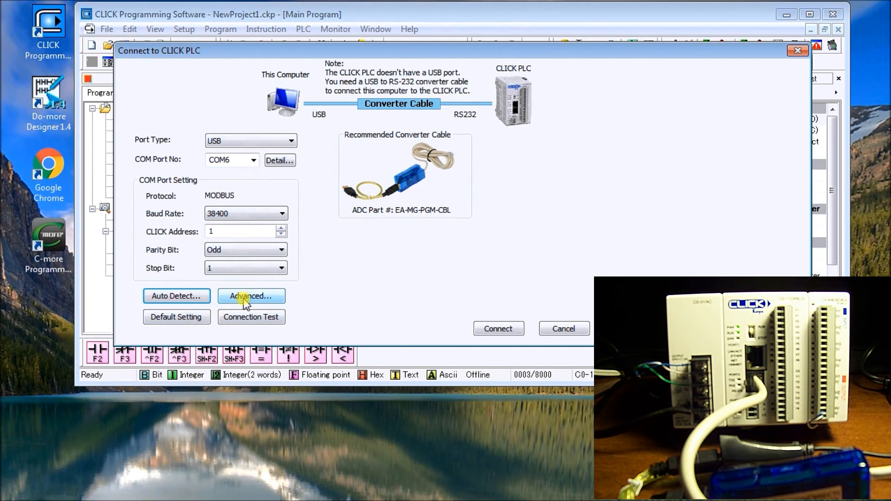
Check the Advanced timeout and retry settings, then pass the USB connection test on COM6.
{"action": "left_click", "coordinate": [250, 297]}
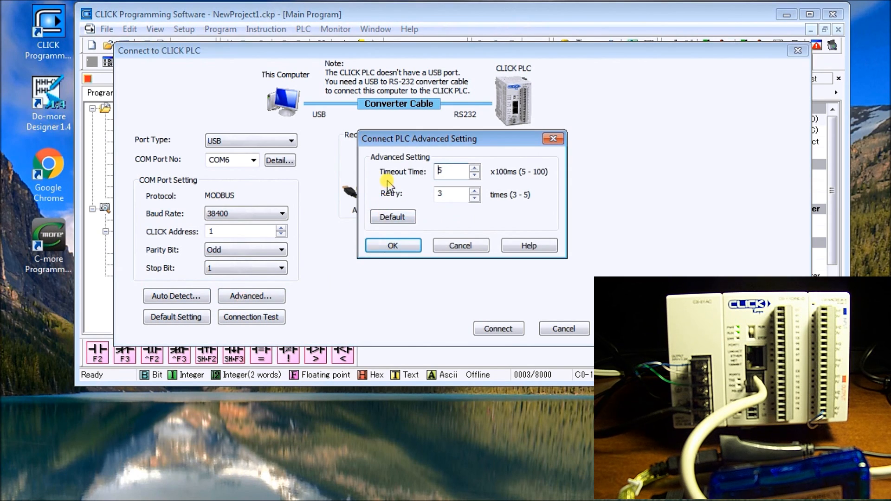
{"action": "mouse_move", "coordinate": [392, 200]}
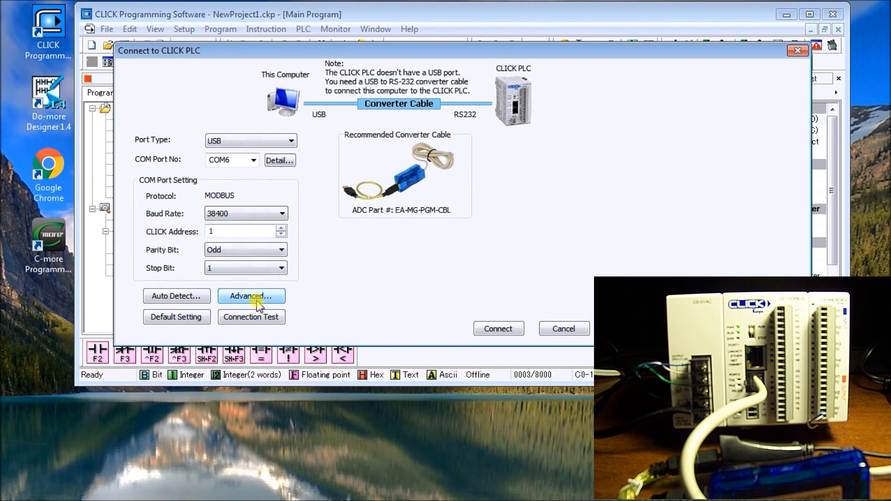
{"action": "left_click", "coordinate": [251, 317]}
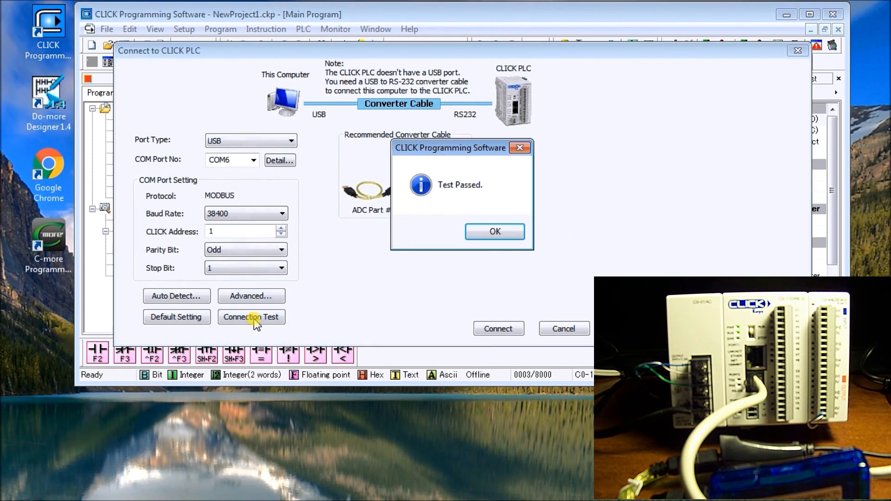
{"action": "mouse_move", "coordinate": [451, 272]}
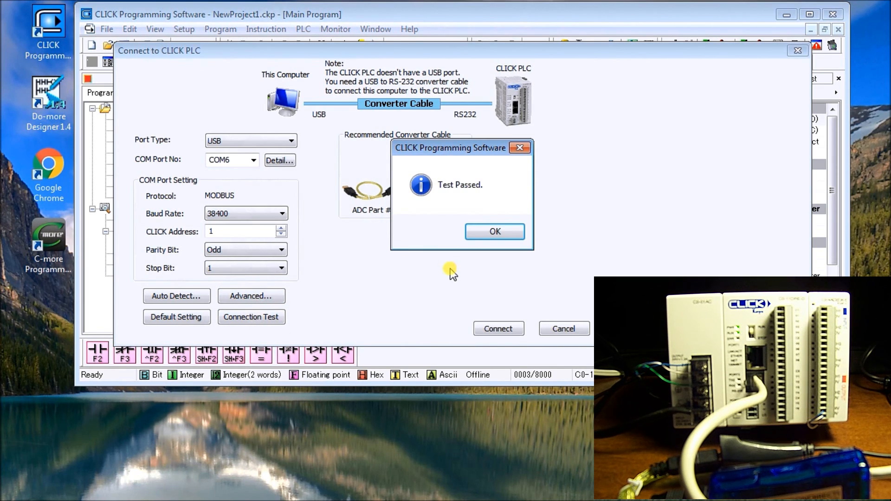
{"action": "left_click", "coordinate": [493, 231]}
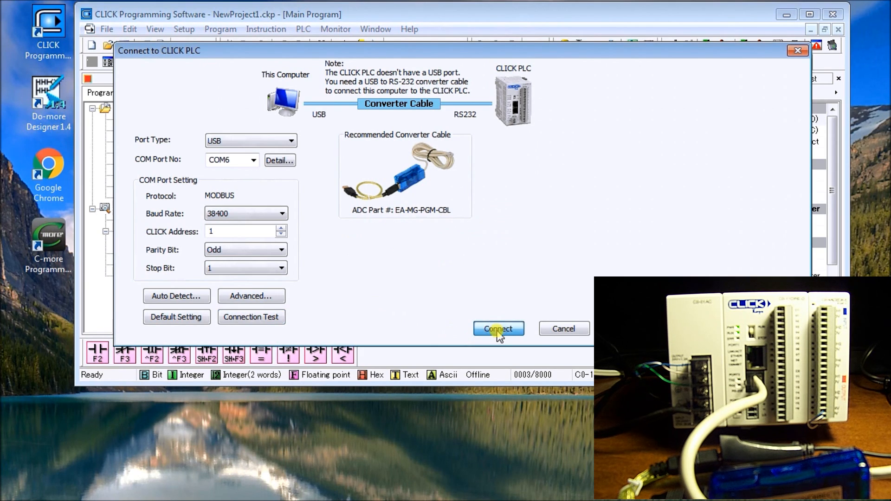
Read the project from the PLC, saving the current project first, to go online in RUN.
{"action": "left_click", "coordinate": [498, 329]}
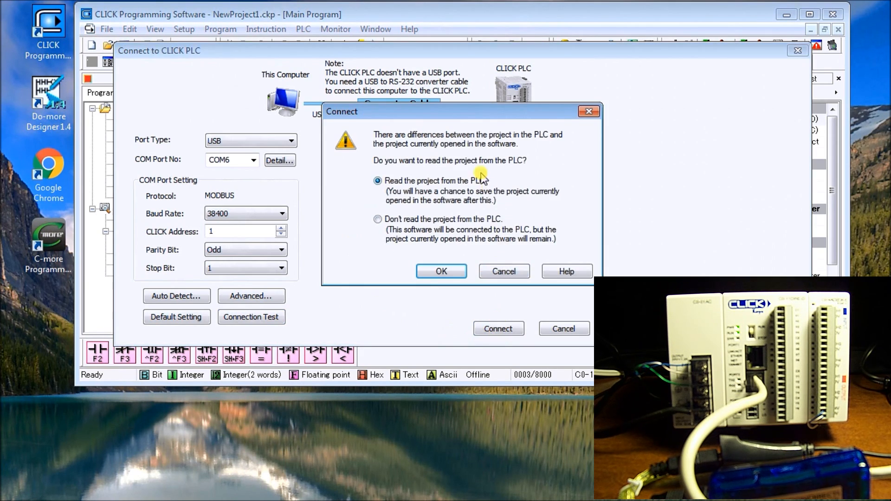
{"action": "mouse_move", "coordinate": [420, 205]}
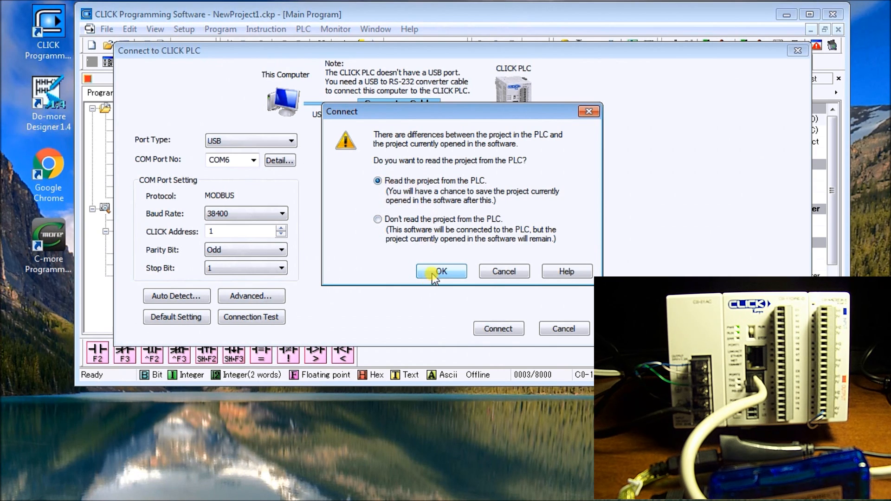
{"action": "left_click", "coordinate": [441, 271]}
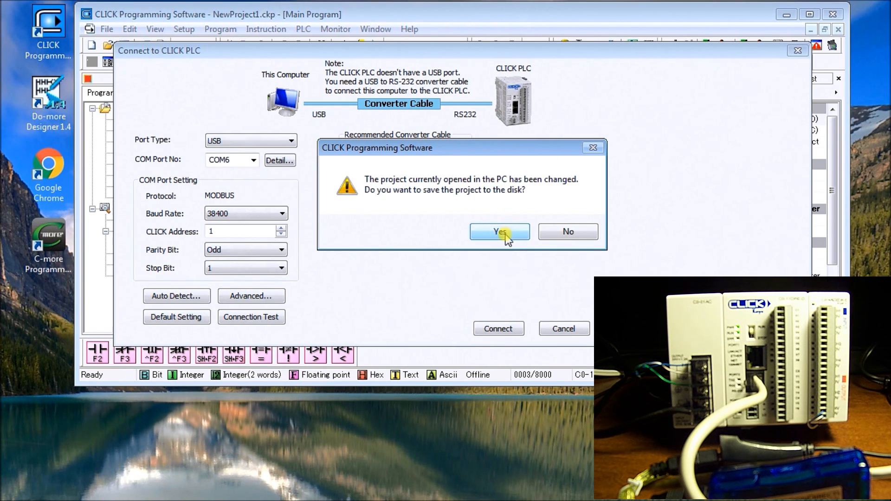
{"action": "left_click", "coordinate": [499, 232]}
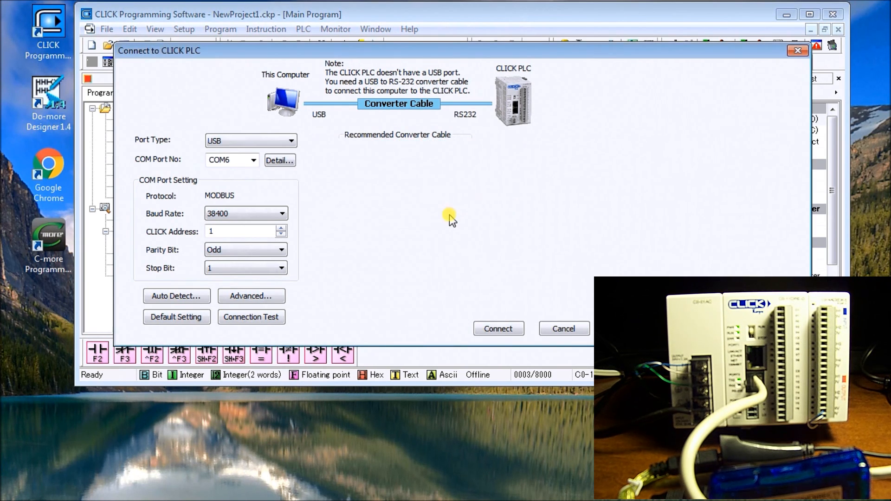
{"action": "left_click", "coordinate": [250, 317]}
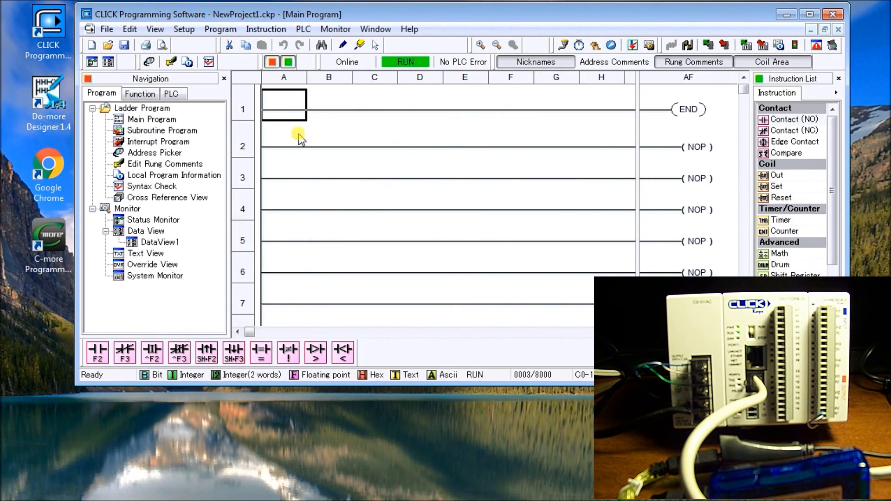
{"action": "mouse_move", "coordinate": [394, 121]}
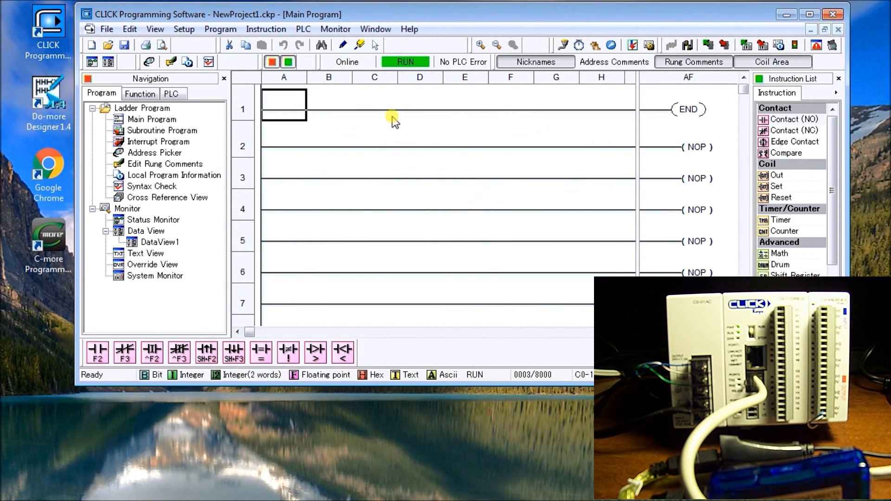
{"action": "mouse_move", "coordinate": [405, 66]}
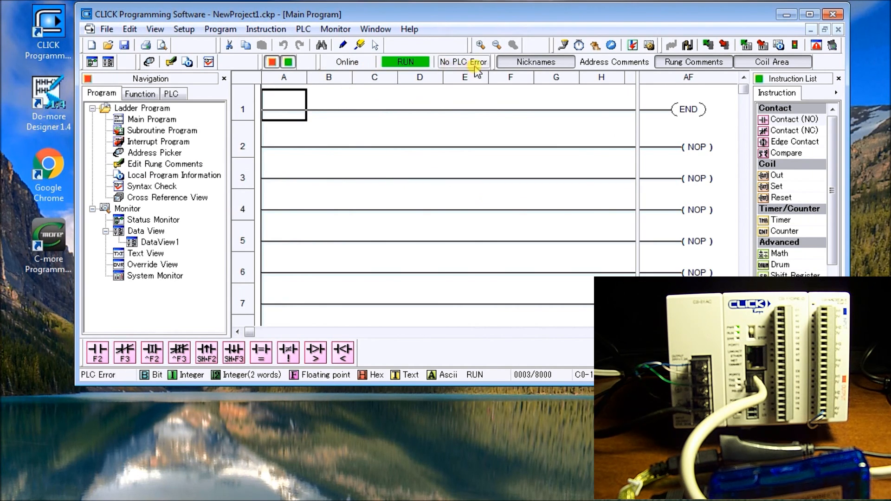
{"action": "mouse_move", "coordinate": [468, 64]}
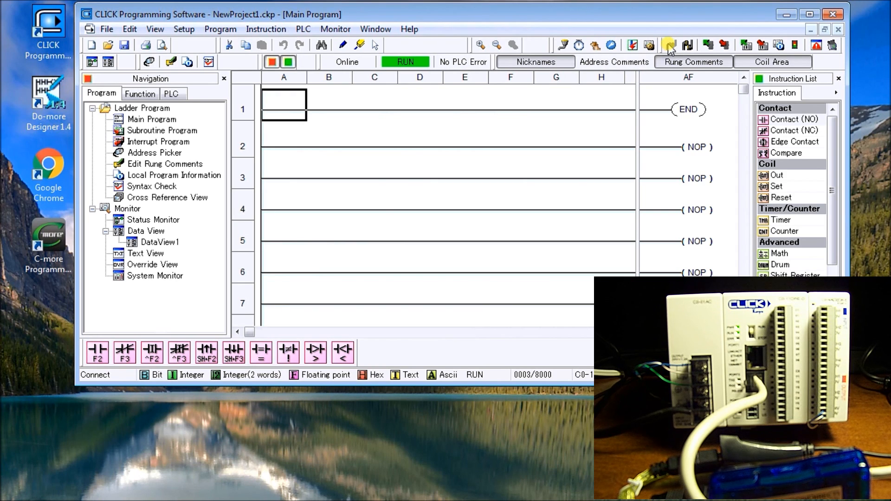
Disconnect from the PLC via the PLC menu and confirm Yes, leaving the software Offline.
{"action": "left_click", "coordinate": [687, 45]}
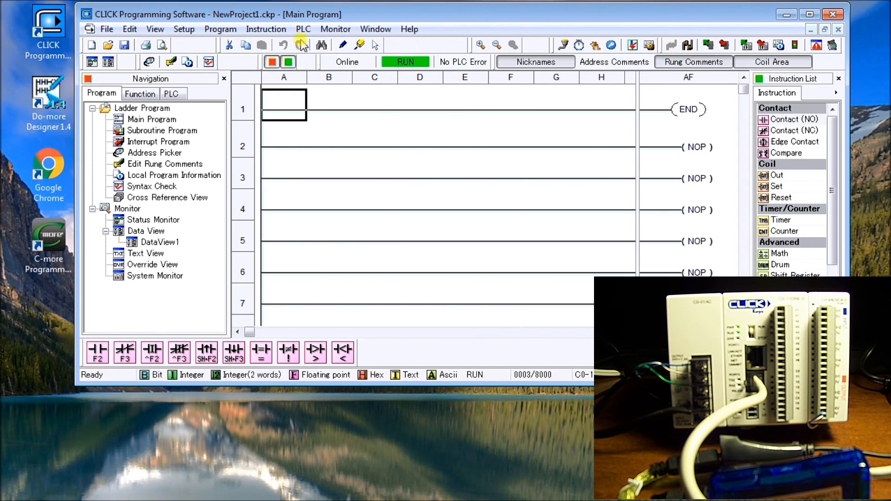
{"action": "left_click", "coordinate": [304, 29]}
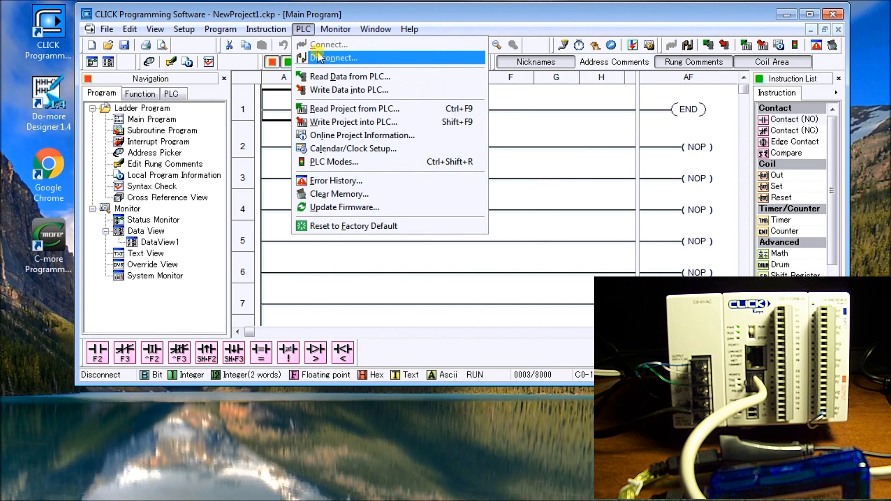
{"action": "mouse_move", "coordinate": [335, 58]}
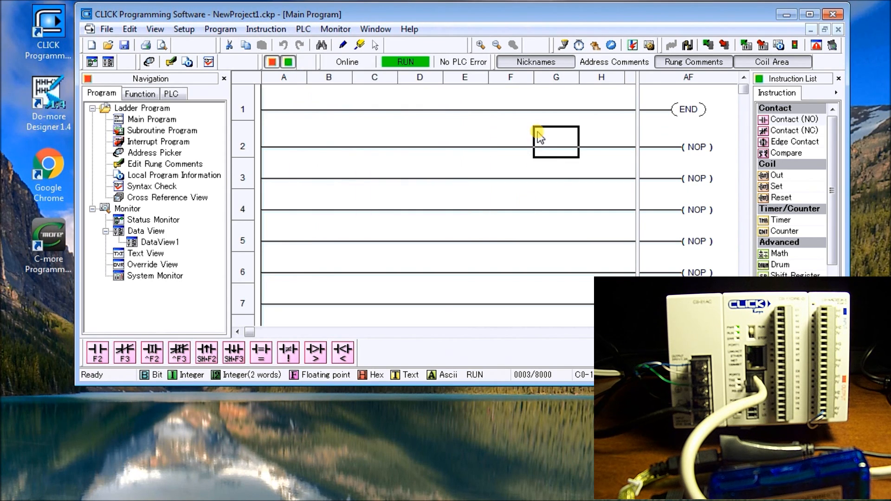
{"action": "mouse_move", "coordinate": [431, 124]}
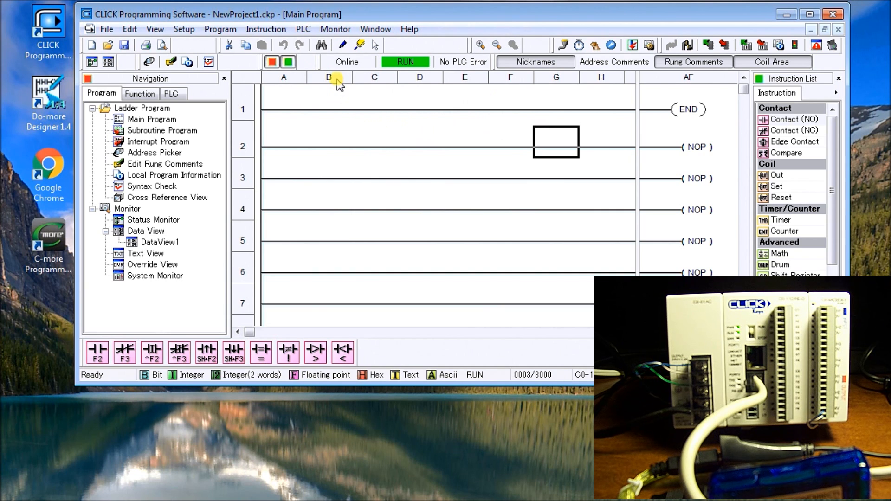
{"action": "left_click", "coordinate": [348, 61]}
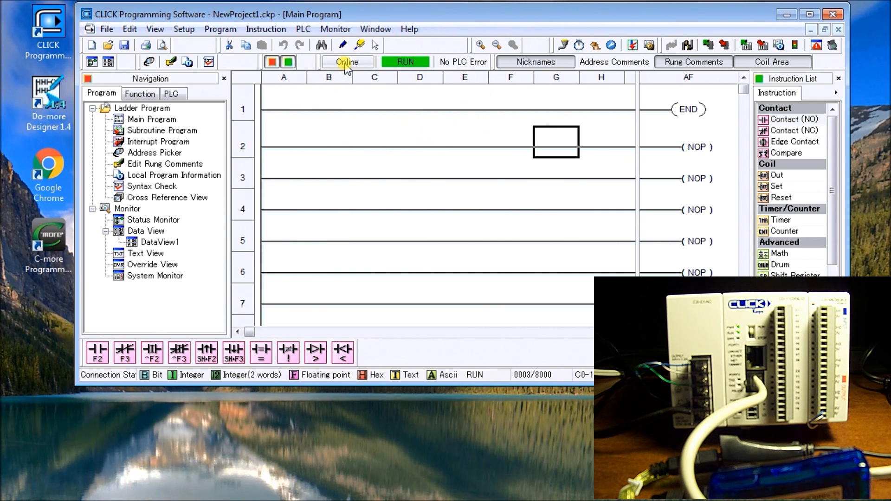
{"action": "left_click", "coordinate": [347, 62]}
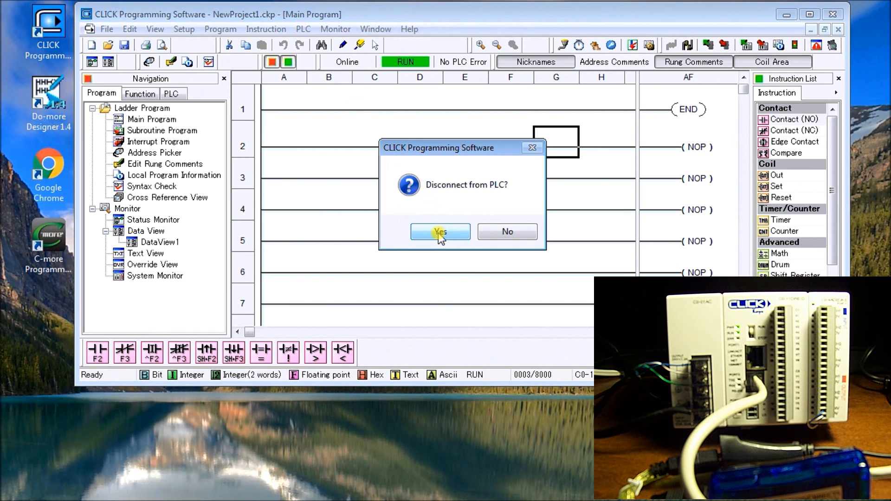
{"action": "left_click", "coordinate": [441, 232]}
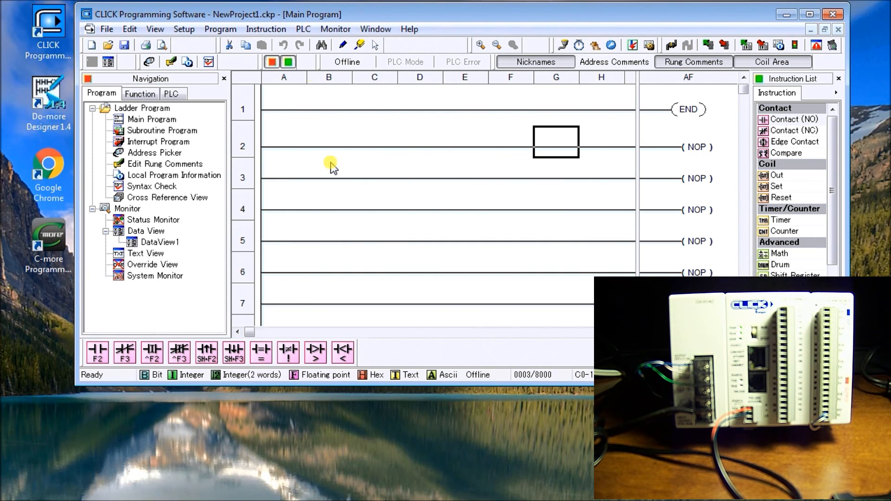
{"action": "mouse_move", "coordinate": [370, 94]}
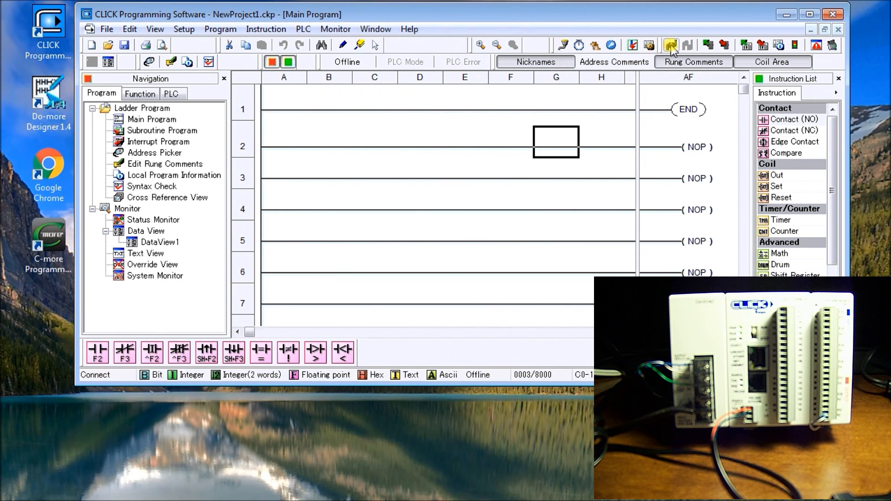
Select COM5 (Silicon Labs CP210x) for USB and pass the connection test.
{"action": "left_click", "coordinate": [671, 45]}
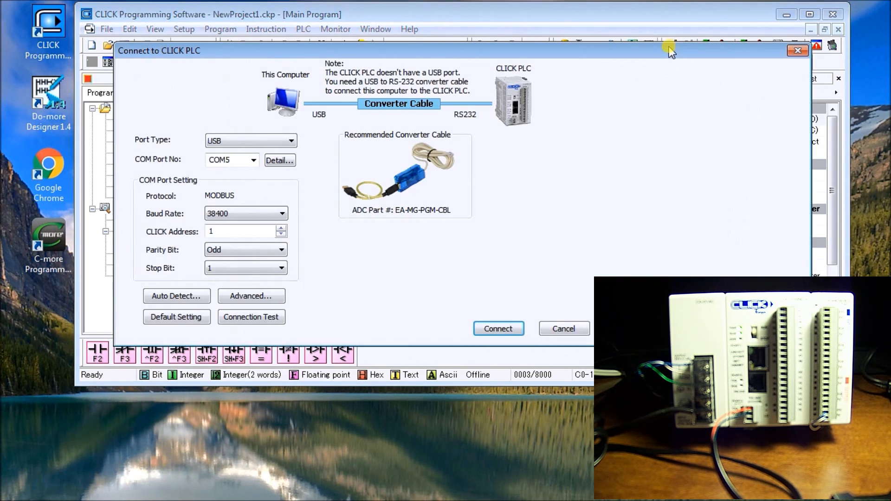
{"action": "mouse_move", "coordinate": [300, 215]}
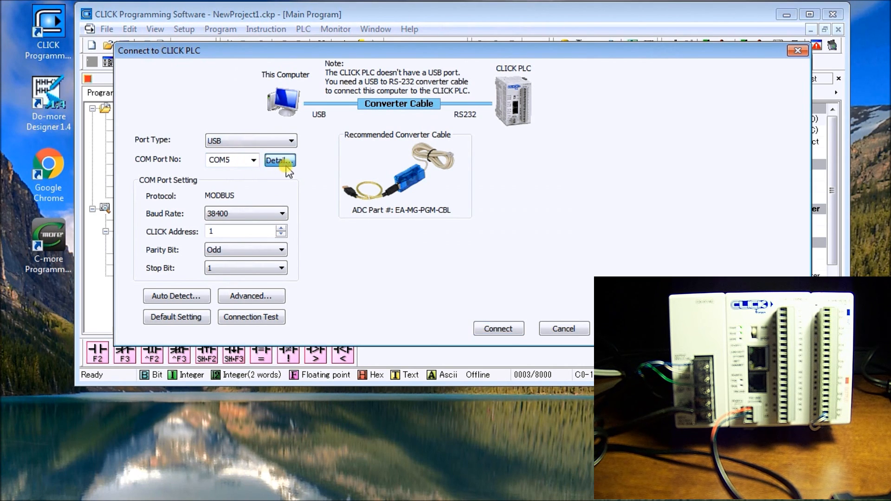
{"action": "left_click", "coordinate": [279, 160]}
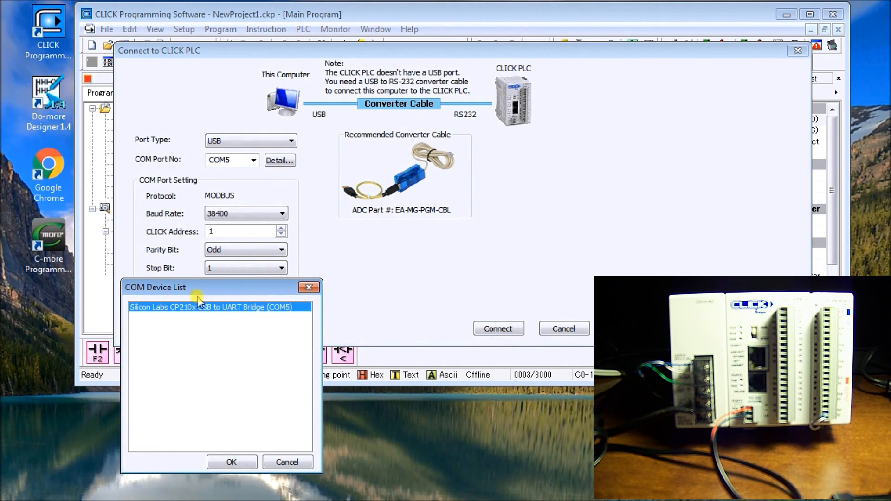
{"action": "mouse_move", "coordinate": [393, 278]}
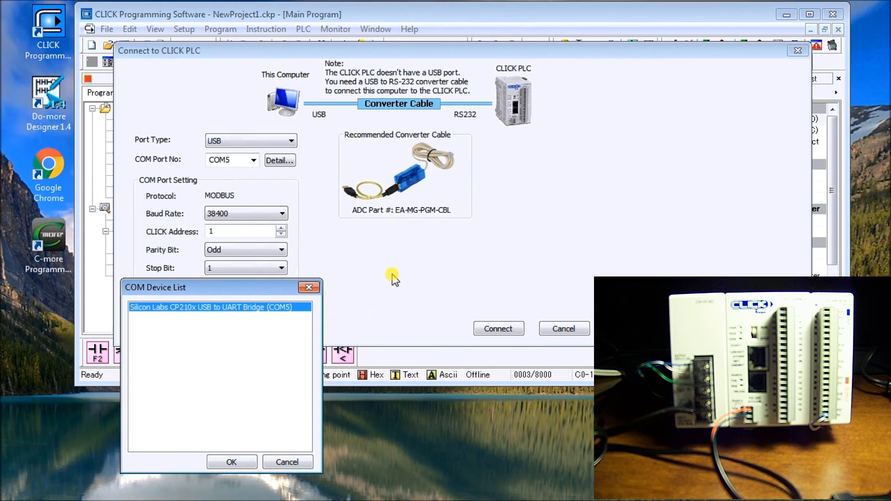
{"action": "mouse_move", "coordinate": [317, 152]}
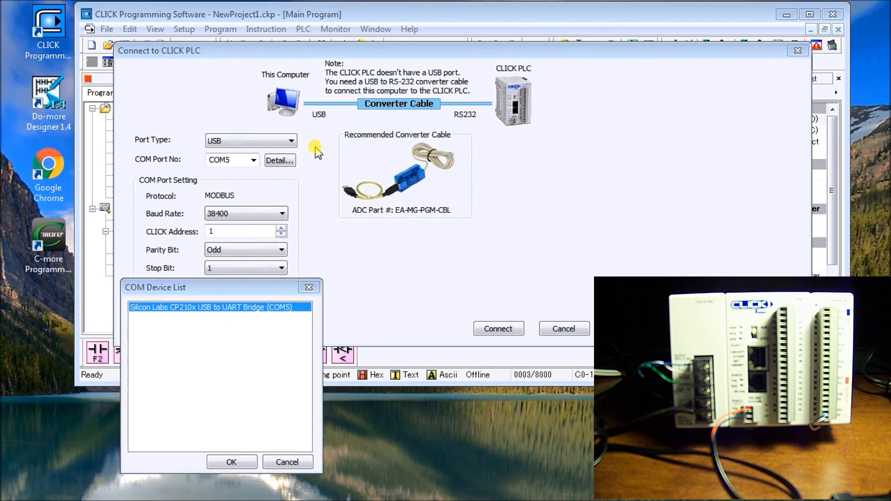
{"action": "left_click", "coordinate": [231, 462]}
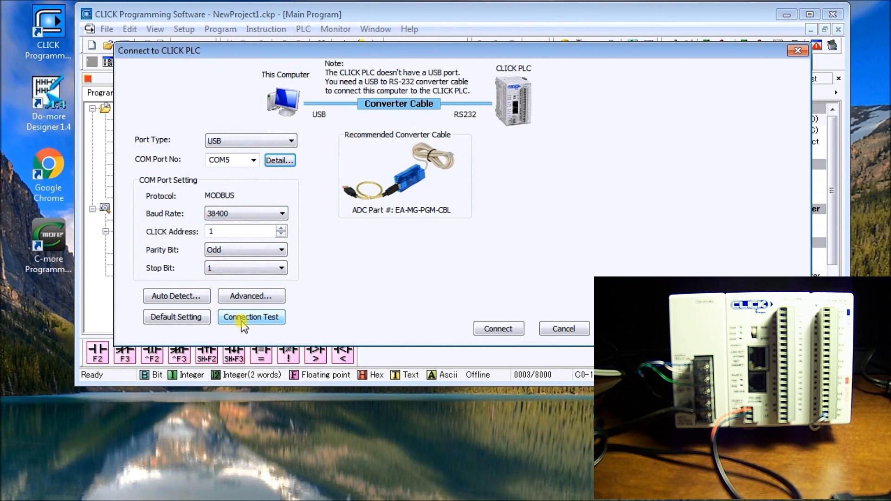
{"action": "left_click", "coordinate": [250, 317]}
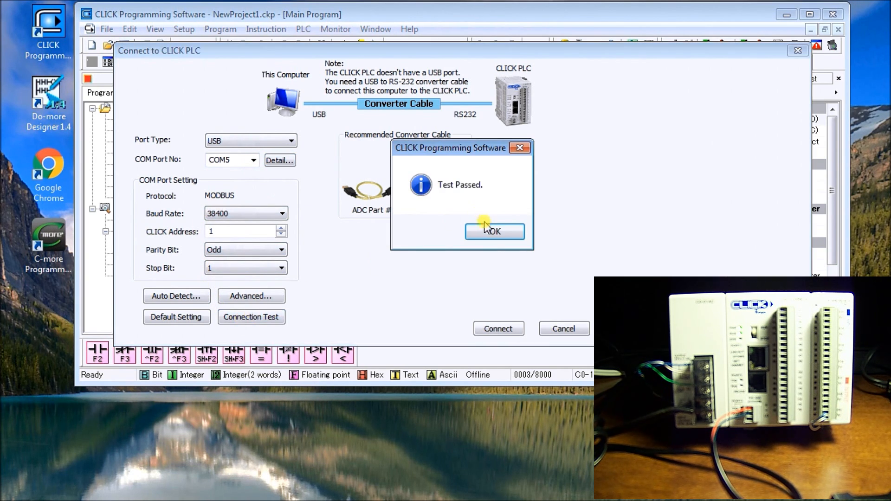
{"action": "left_click", "coordinate": [494, 231]}
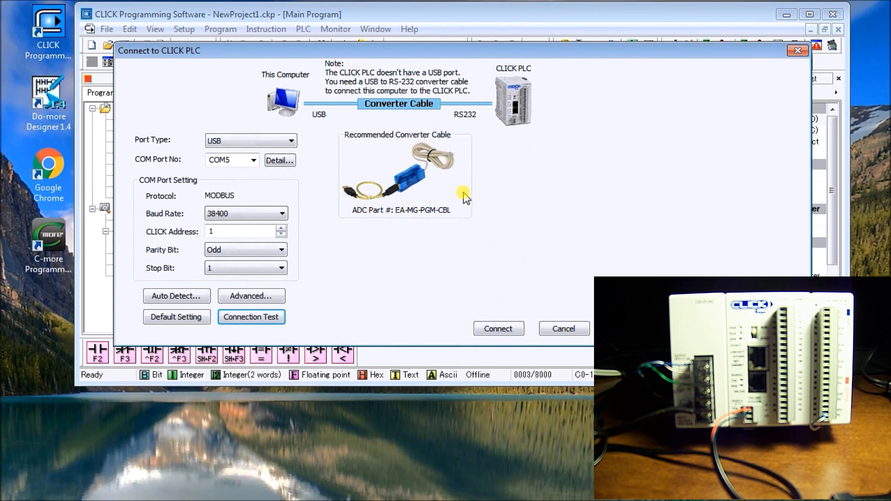
{"action": "mouse_move", "coordinate": [484, 199]}
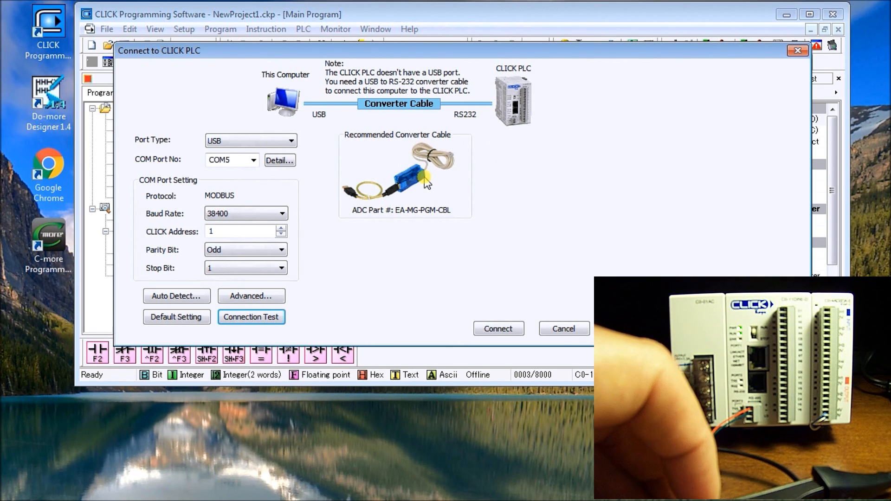
Connect over COM5, reading the PLC's project after saving the local copy.
{"action": "left_click", "coordinate": [498, 329]}
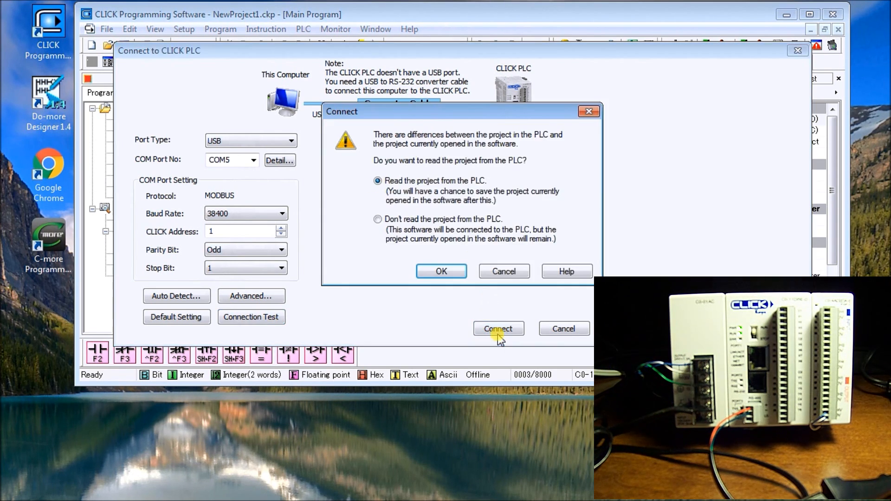
{"action": "left_click", "coordinate": [441, 271]}
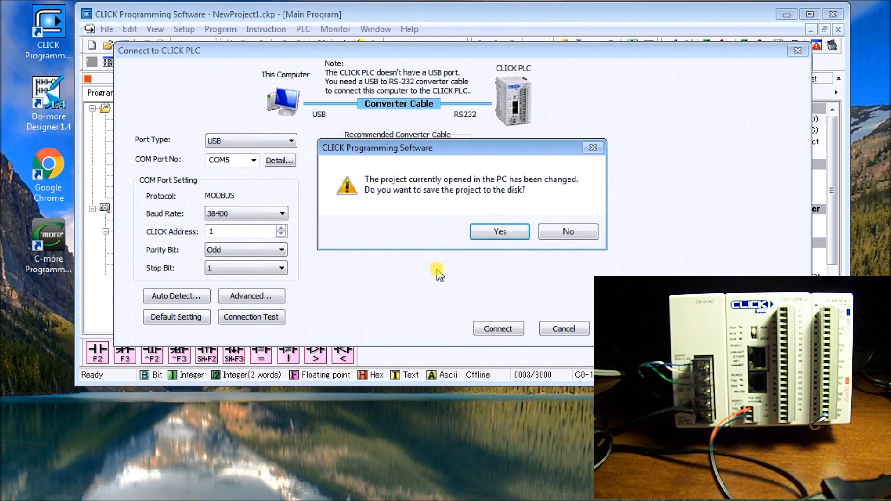
{"action": "mouse_move", "coordinate": [499, 231]}
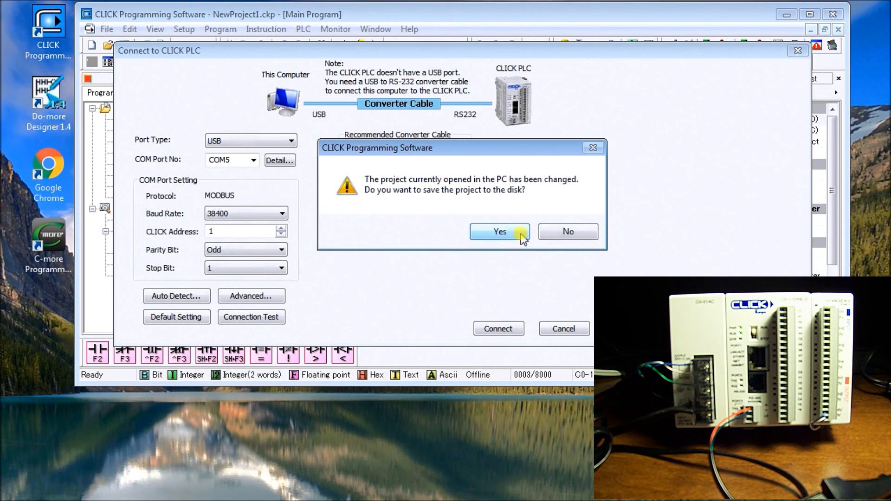
{"action": "left_click", "coordinate": [499, 231]}
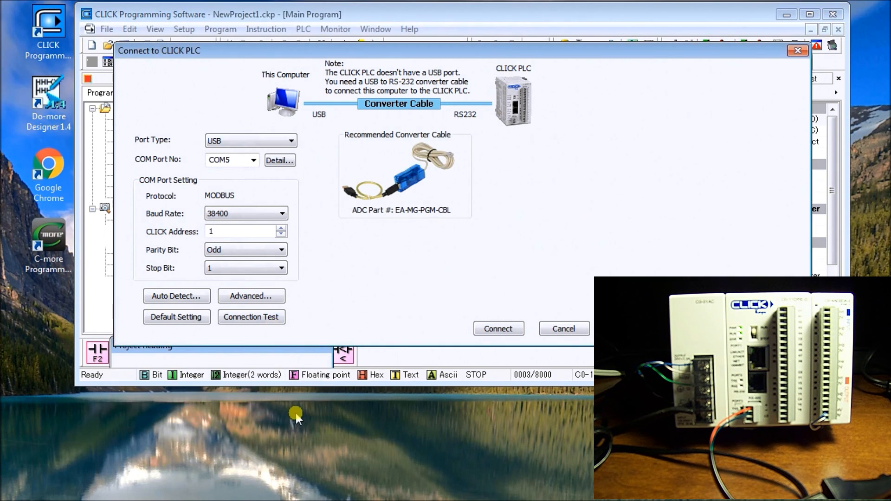
{"action": "left_click", "coordinate": [498, 329]}
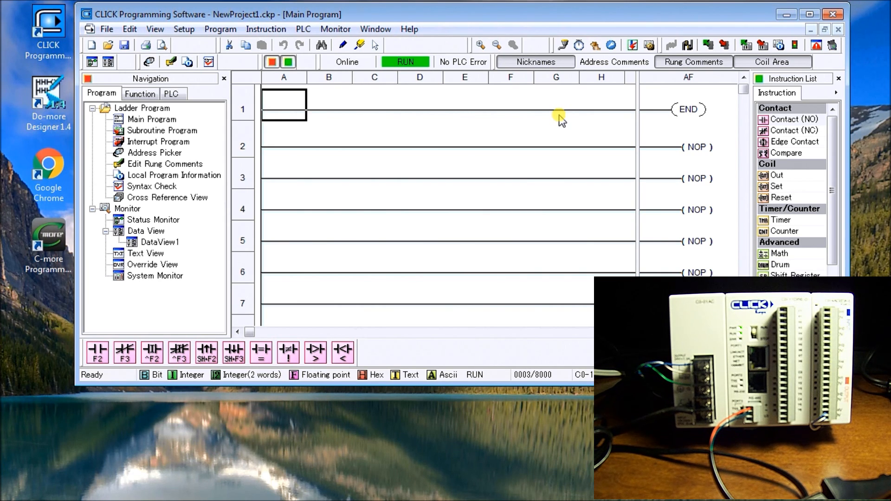
Disconnect using the Online status button and confirm Yes to go Offline.
{"action": "left_click", "coordinate": [347, 62]}
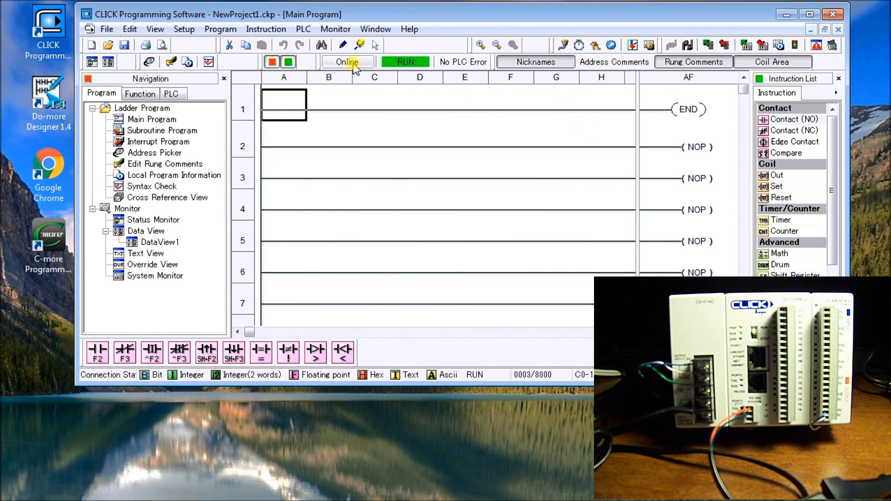
{"action": "left_click", "coordinate": [346, 62]}
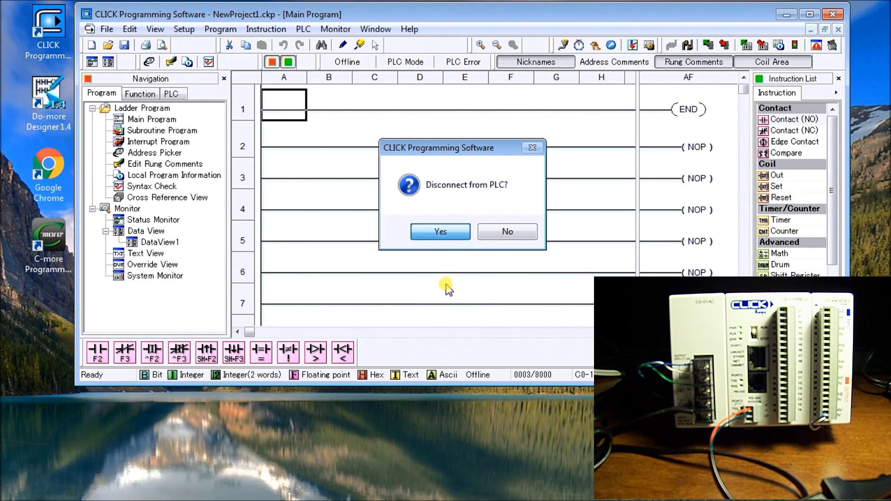
{"action": "left_click", "coordinate": [441, 231]}
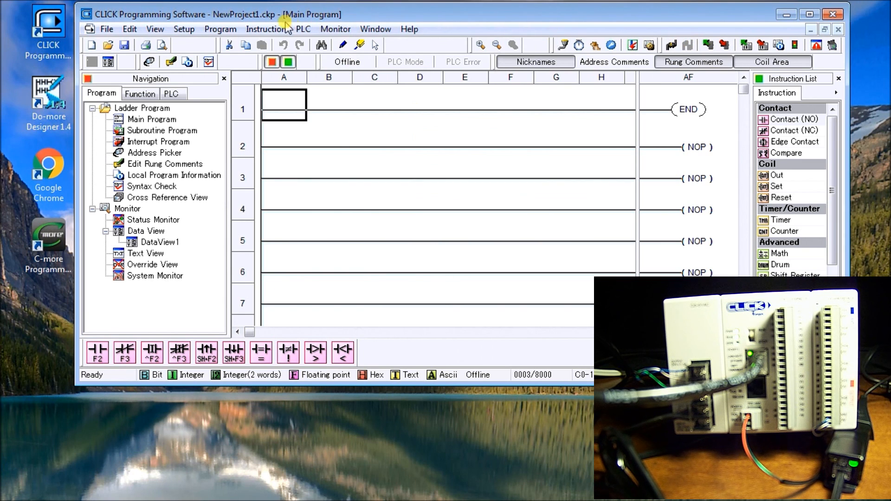
Open PLC > Connect and switch Port Type to Ethernet, finding the C0-11DRE-D at 192.168.1.10.
{"action": "left_click", "coordinate": [303, 29]}
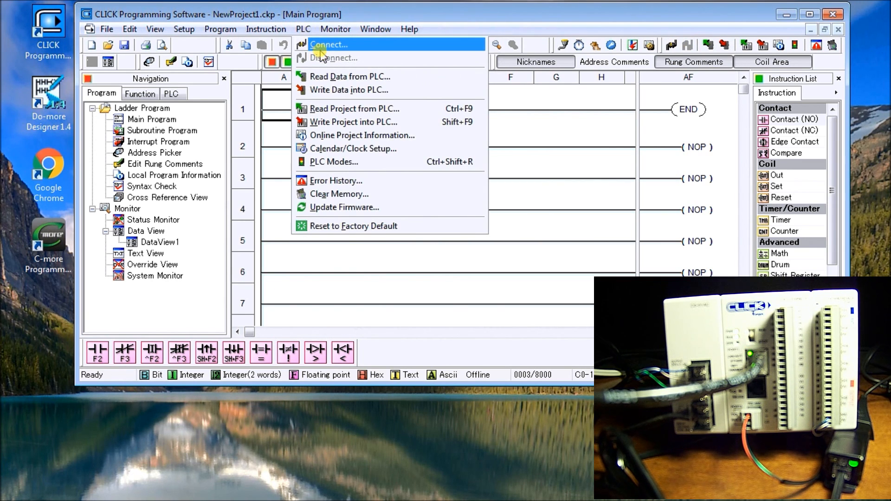
{"action": "left_click", "coordinate": [329, 44]}
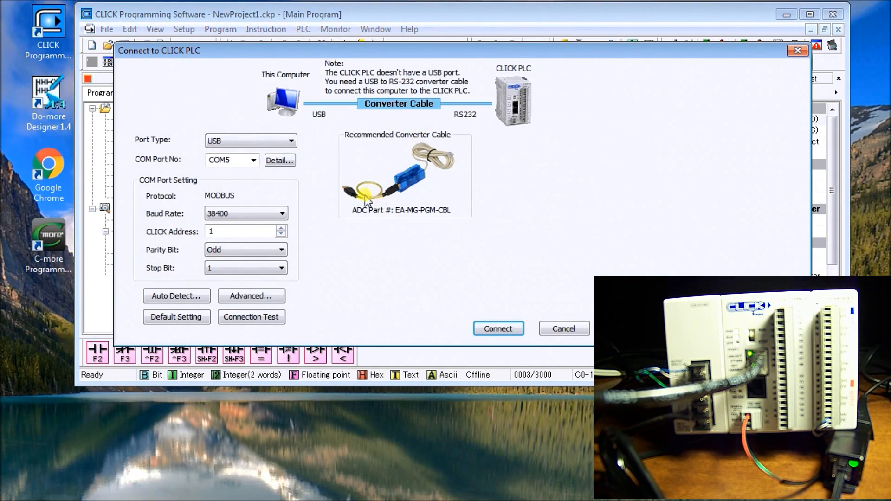
{"action": "left_click", "coordinate": [250, 140]}
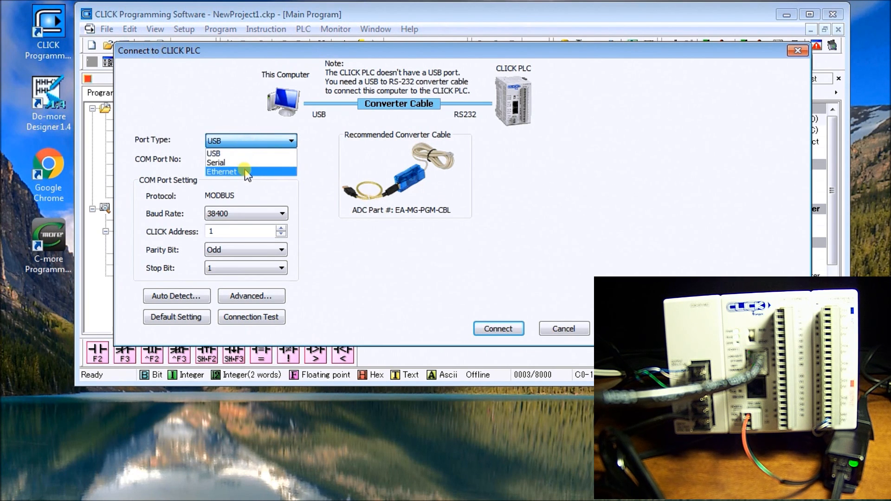
{"action": "left_click", "coordinate": [222, 171]}
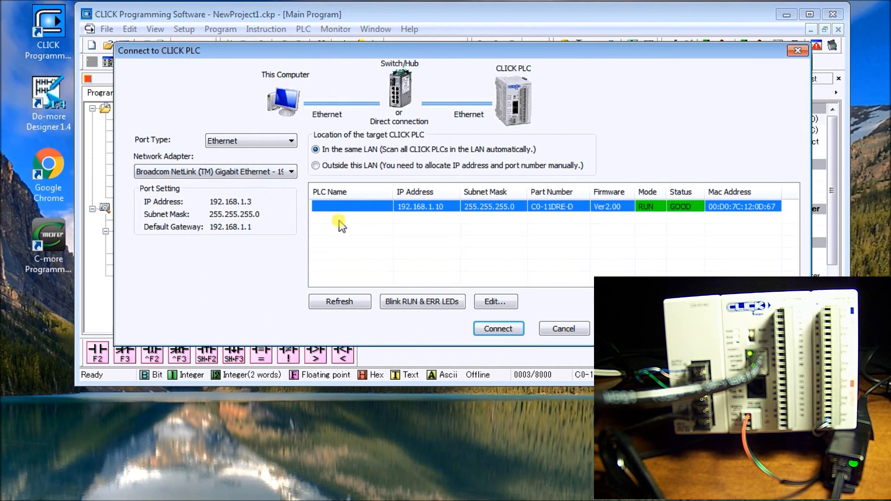
{"action": "mouse_move", "coordinate": [474, 187]}
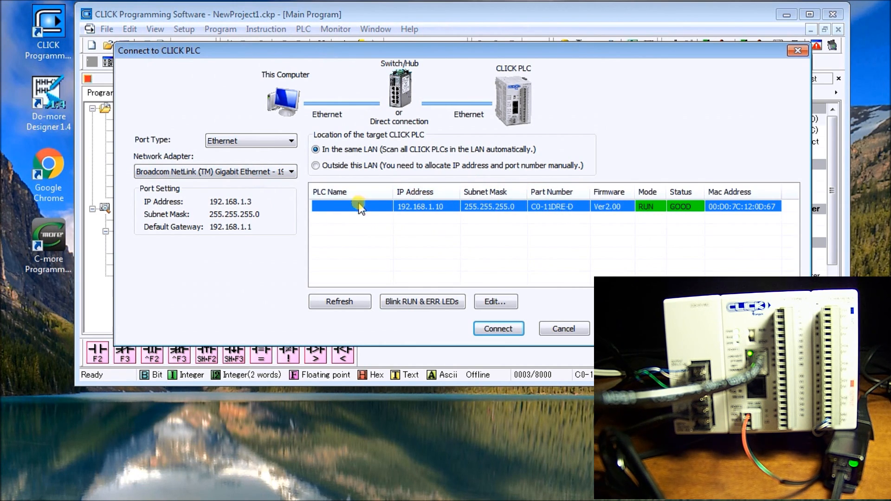
{"action": "mouse_move", "coordinate": [506, 213]}
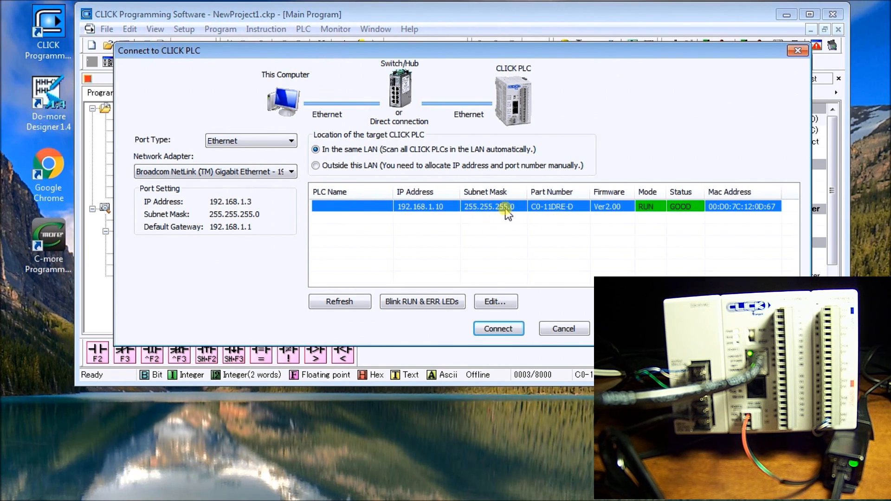
{"action": "mouse_move", "coordinate": [454, 332]}
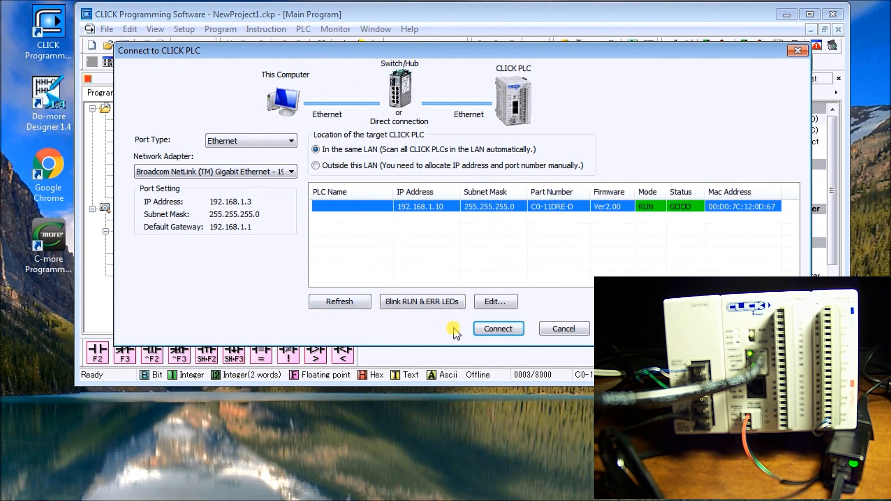
{"action": "mouse_move", "coordinate": [465, 233]}
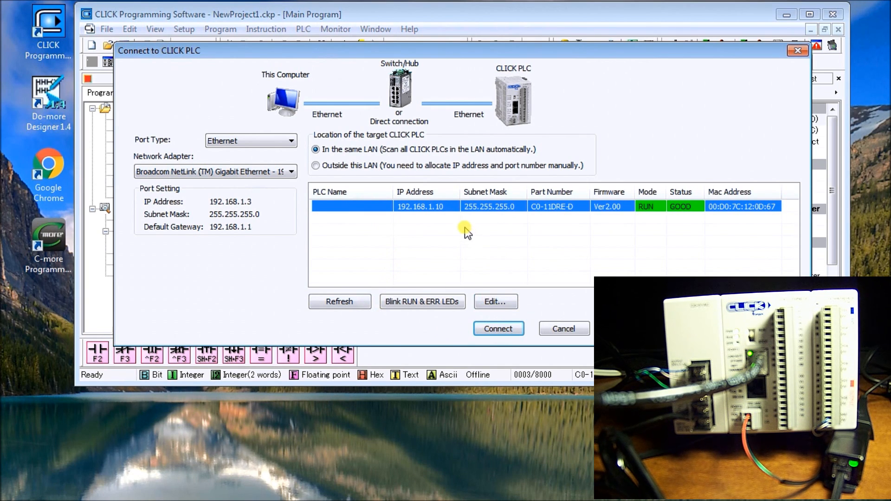
{"action": "mouse_move", "coordinate": [447, 189]}
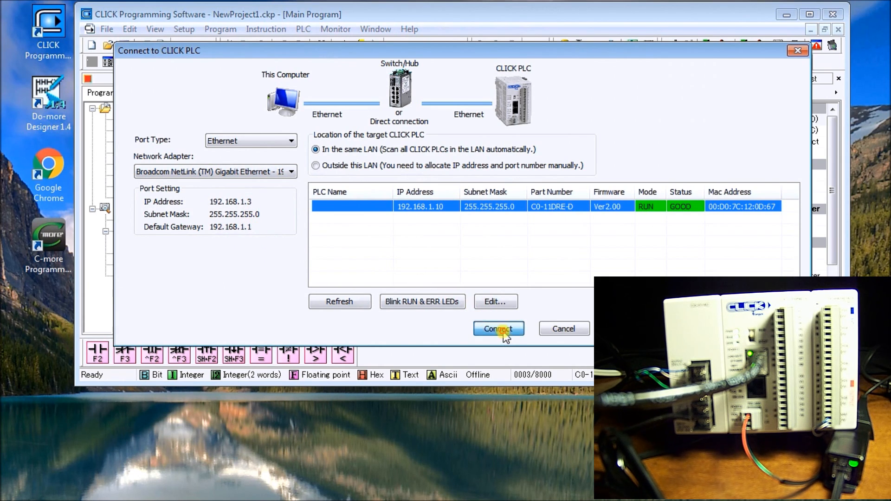
Connect to 192.168.1.10, read its project after saving, and check the RUN status.
{"action": "left_click", "coordinate": [499, 329]}
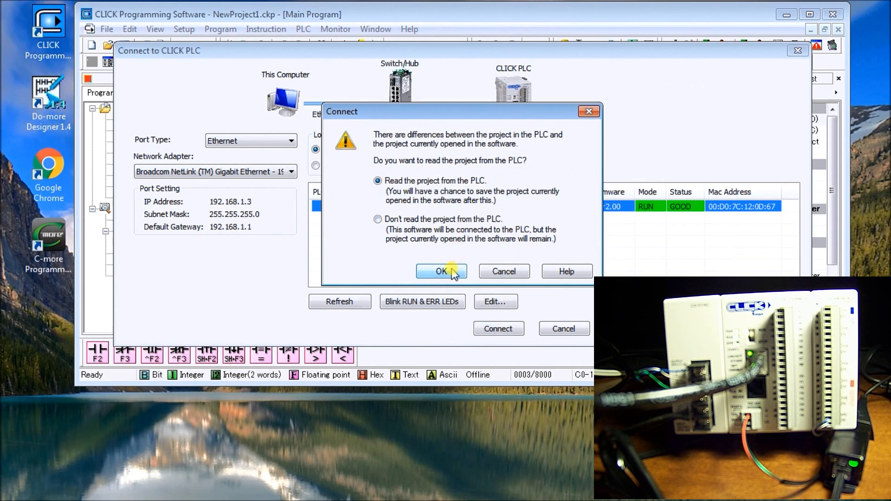
{"action": "left_click", "coordinate": [440, 271]}
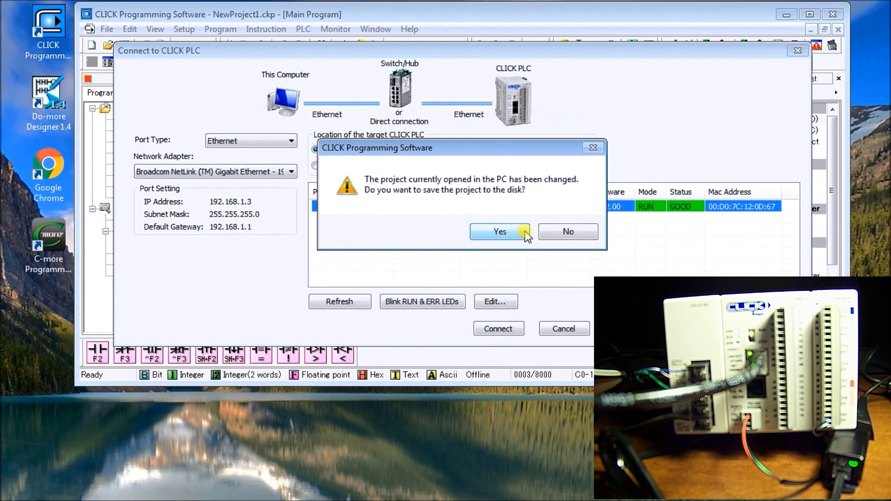
{"action": "left_click", "coordinate": [499, 231]}
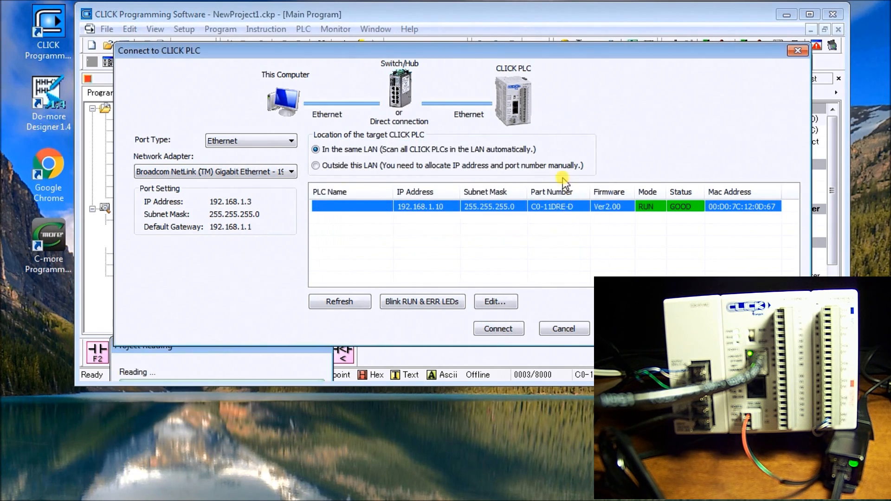
{"action": "left_click", "coordinate": [498, 329]}
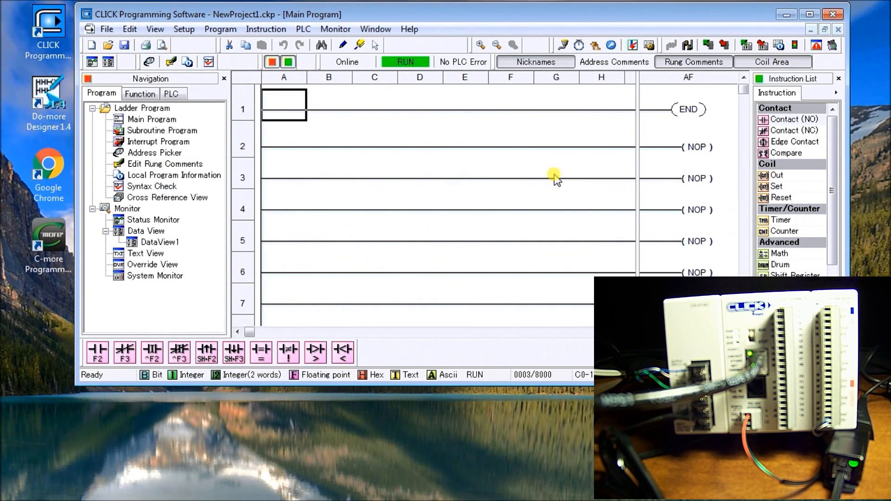
{"action": "mouse_move", "coordinate": [459, 93]}
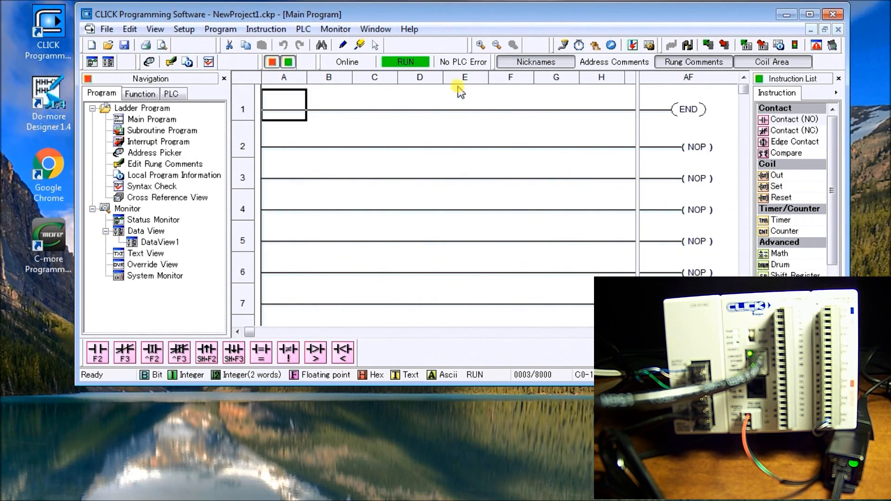
{"action": "left_click", "coordinate": [404, 61]}
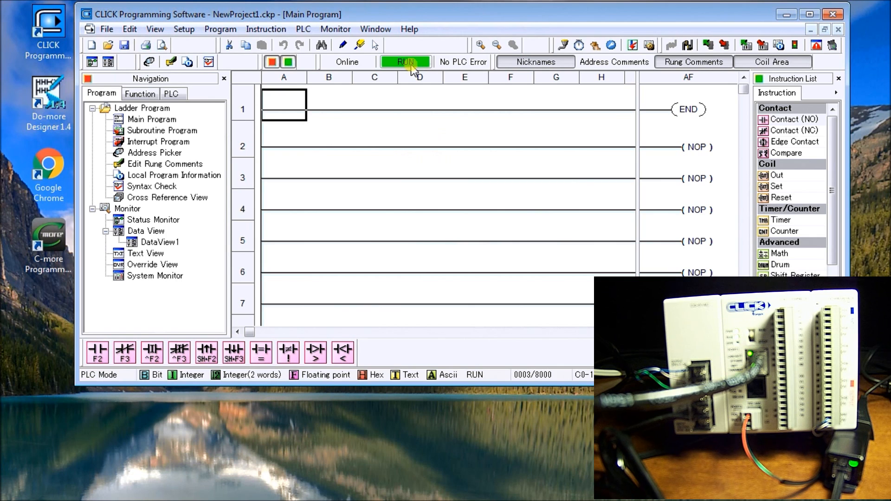